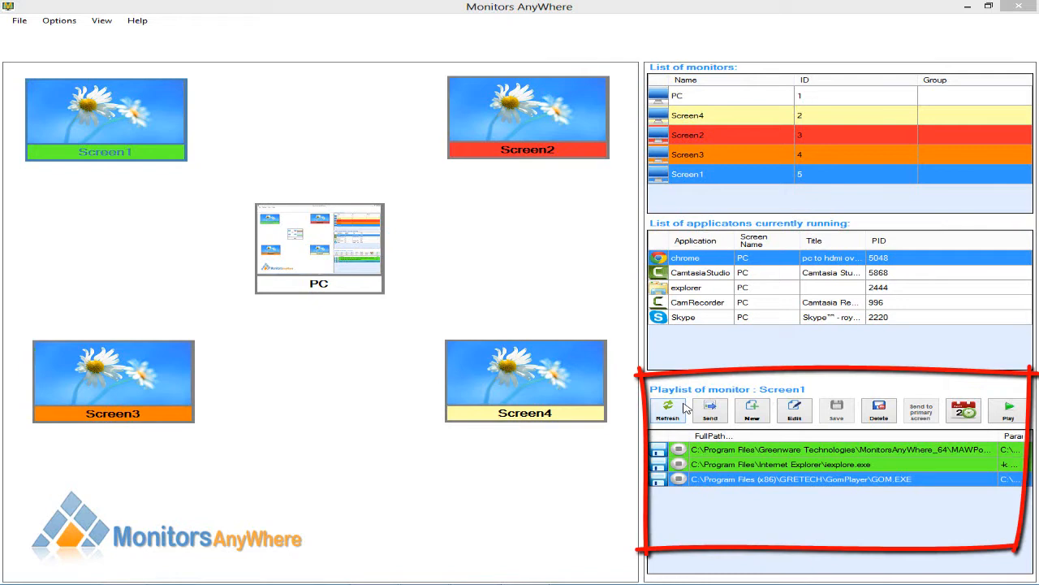
# - Confirm Screen1's playlist settings: 0:1 application interval with Automatic Mode checked
pyautogui.click(964, 410)
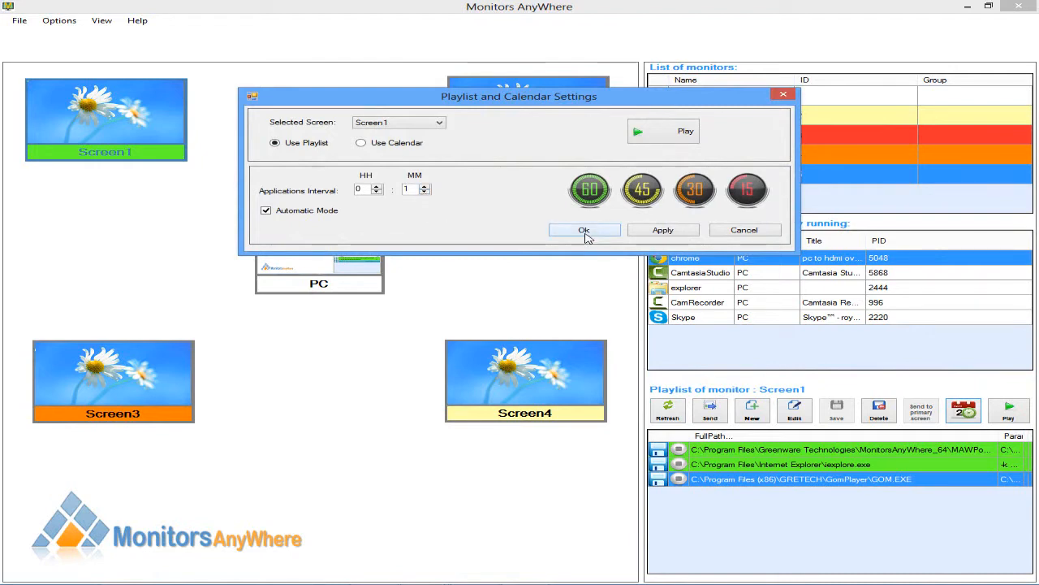
pyautogui.click(583, 229)
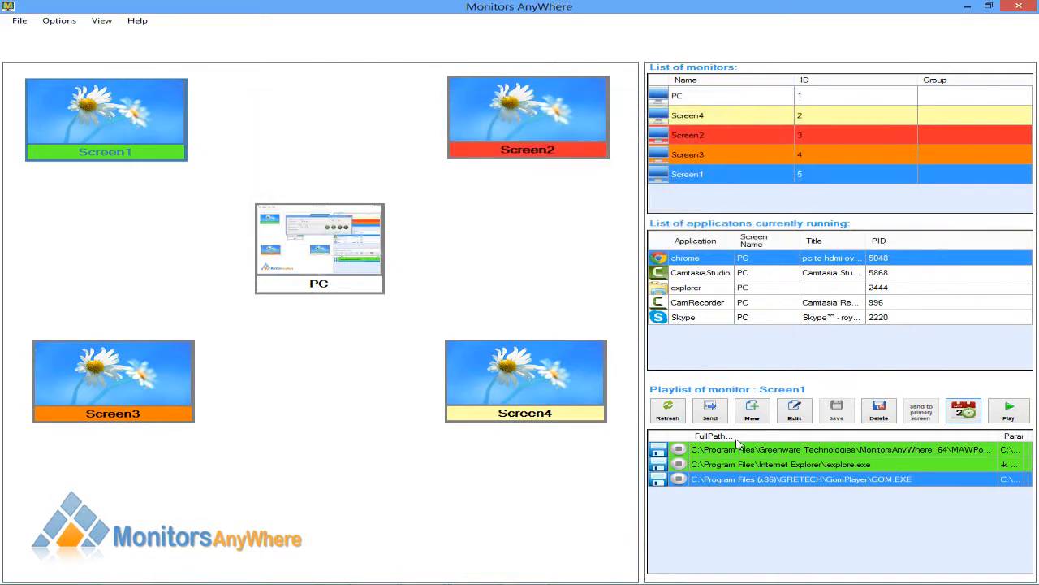
# - Override the GOM.EXE entry's playlist settings with a 20-second run time
pyautogui.click(794, 410)
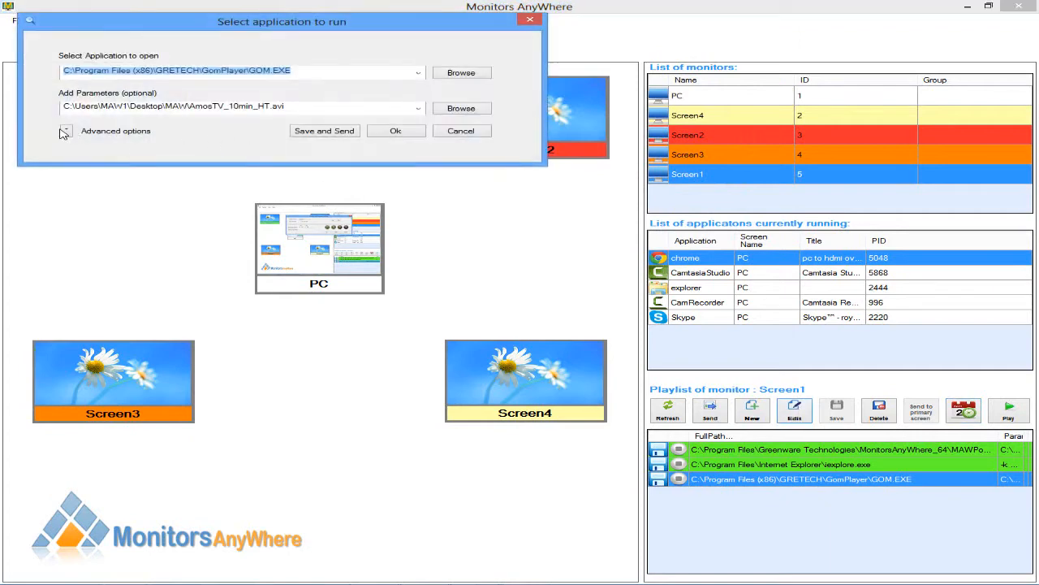
pyautogui.click(65, 130)
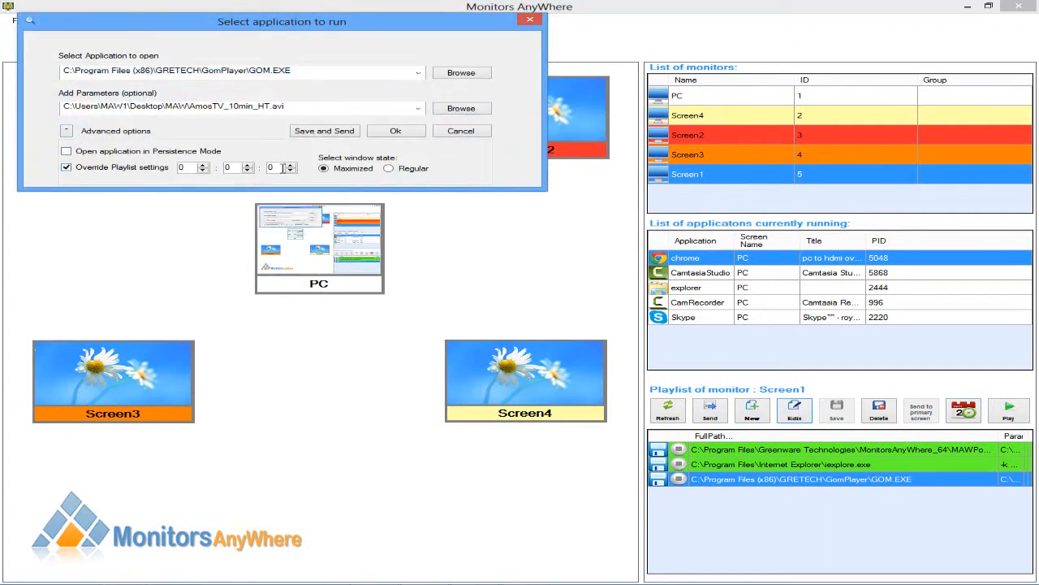
pyautogui.write('20')
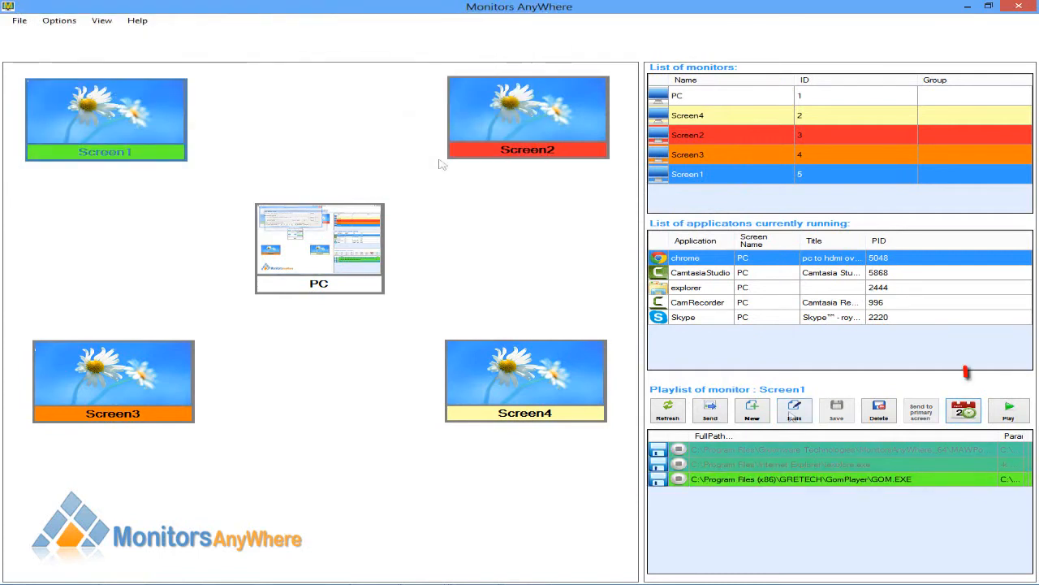
# - Select the first playlist entry and play Screen1's playlist
pyautogui.click(1009, 410)
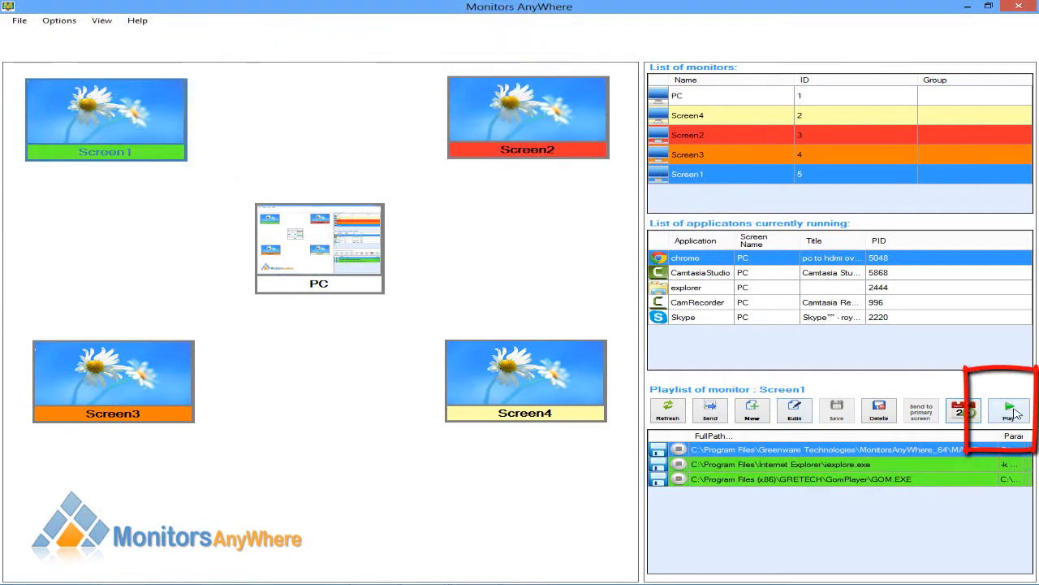
pyautogui.click(1009, 410)
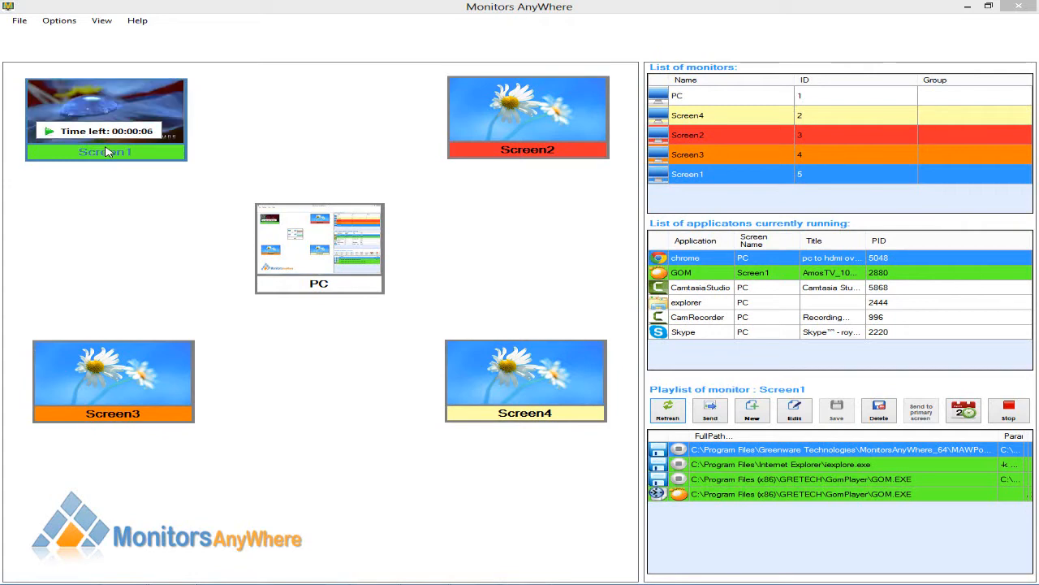
pyautogui.moveTo(161, 147)
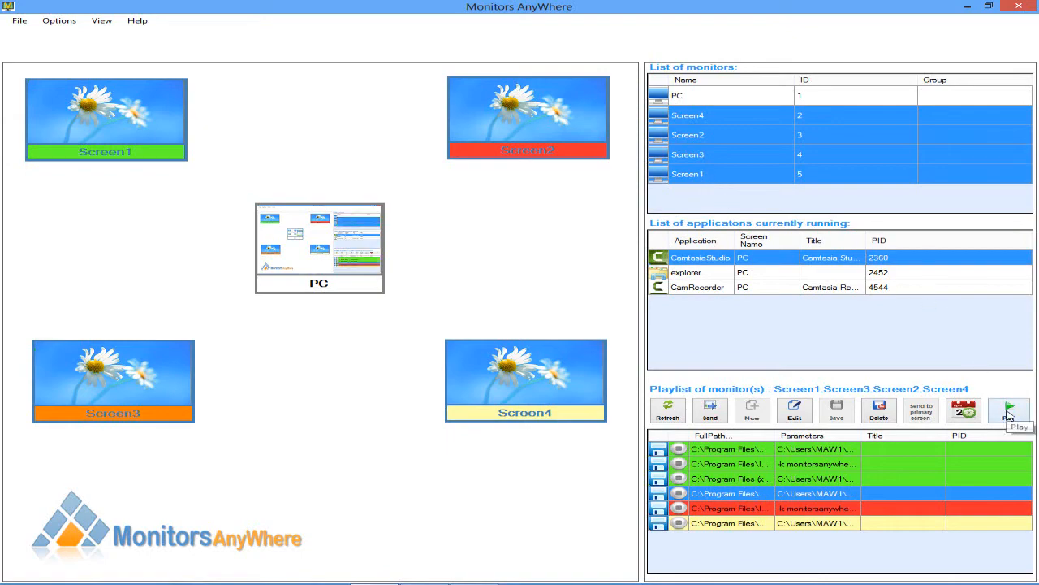
# - Play the playlists with all monitors selected
pyautogui.click(1009, 410)
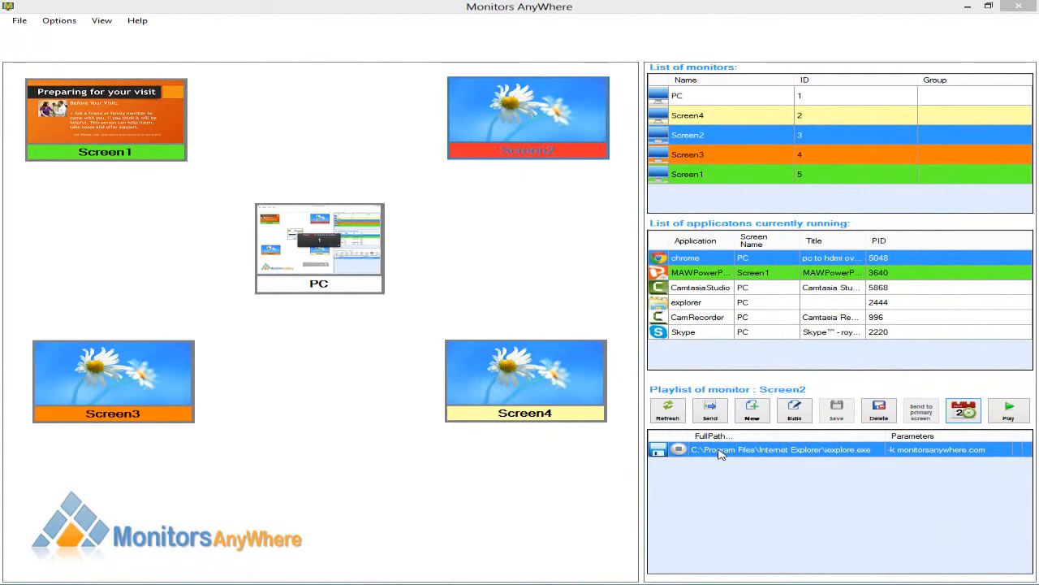
# - Give Screen2's iexplore.exe entry a 0:5:0 override of the playlist interval
pyautogui.click(794, 411)
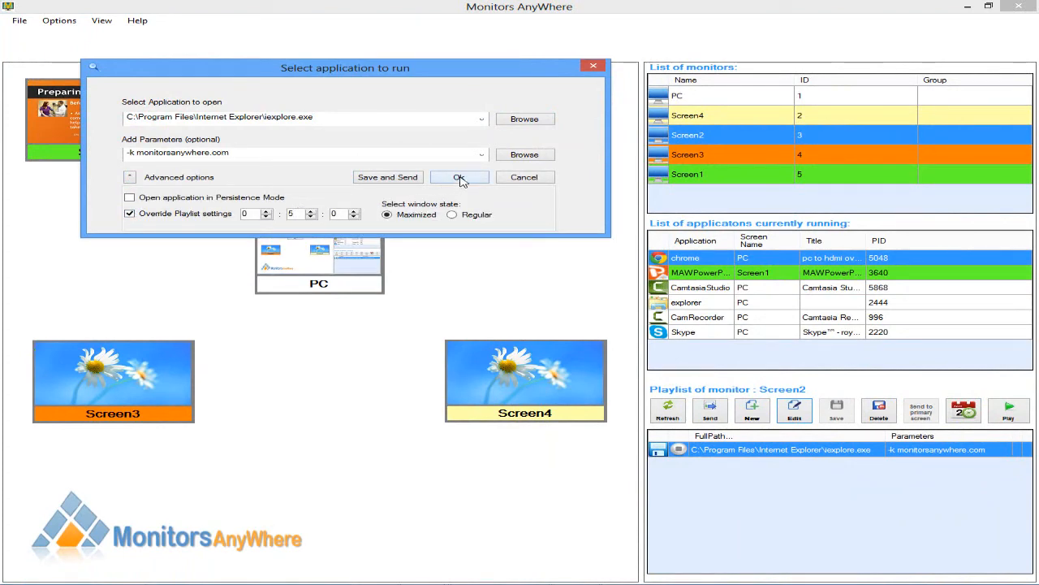
pyautogui.click(459, 177)
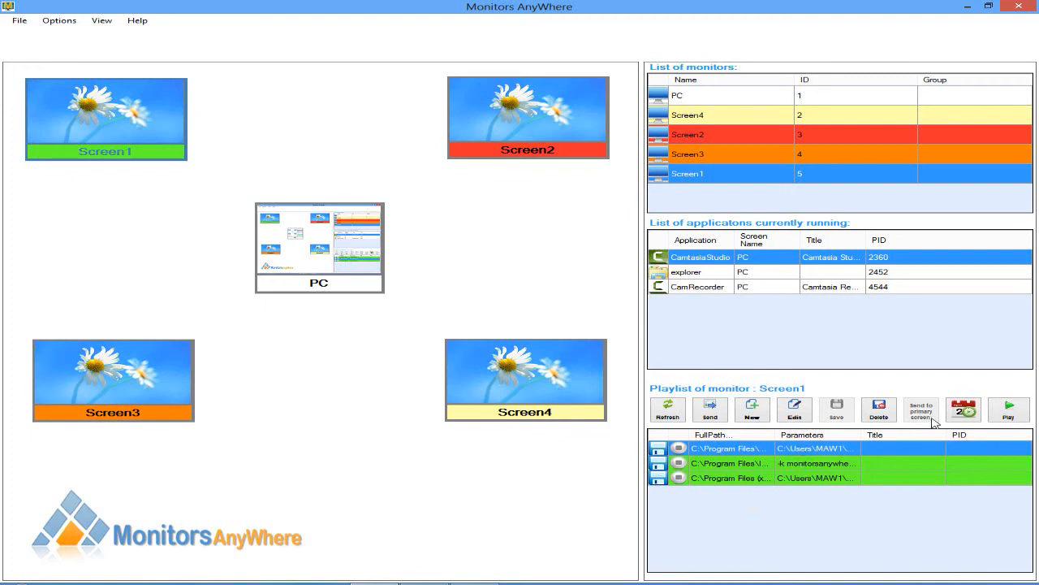
# - Uncheck Automatic Mode in Screen1's Playlist and Calendar Settings, keeping the 0:1 interval
pyautogui.click(964, 409)
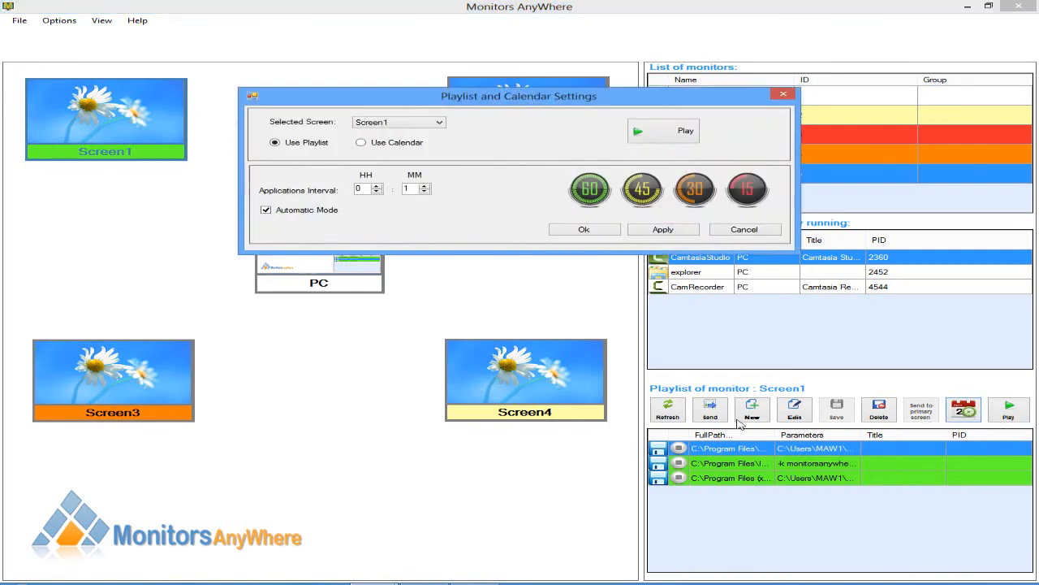
pyautogui.click(267, 210)
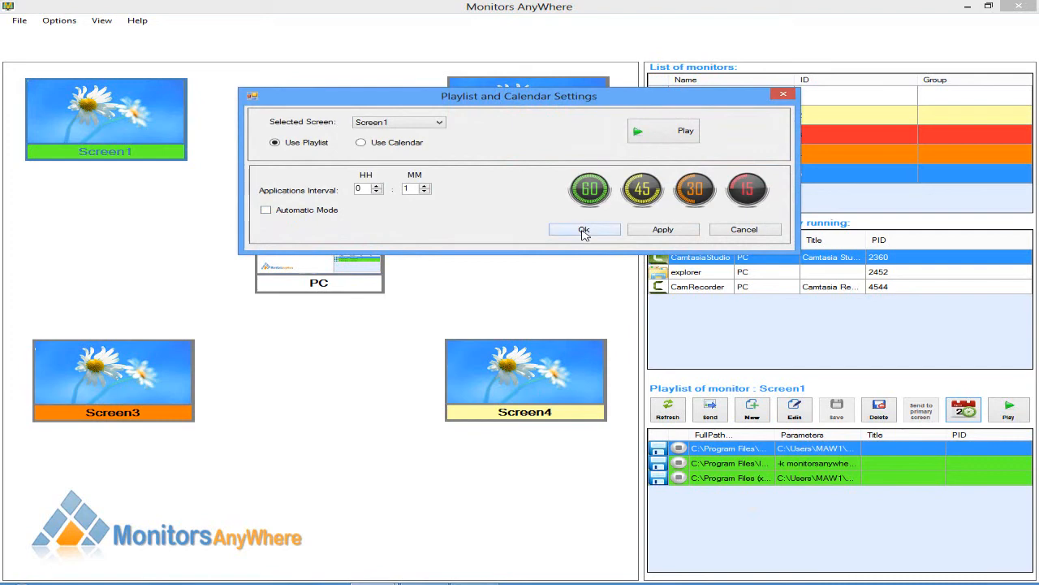
pyautogui.click(583, 229)
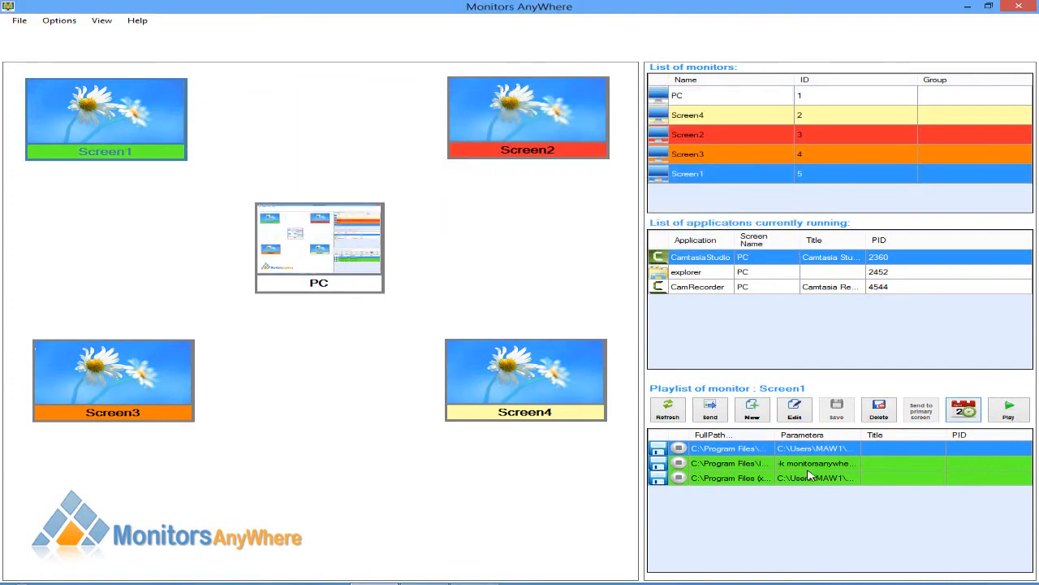
# - Set all three selected Screen1 playlist entries to Persistence Mode
pyautogui.click(812, 477)
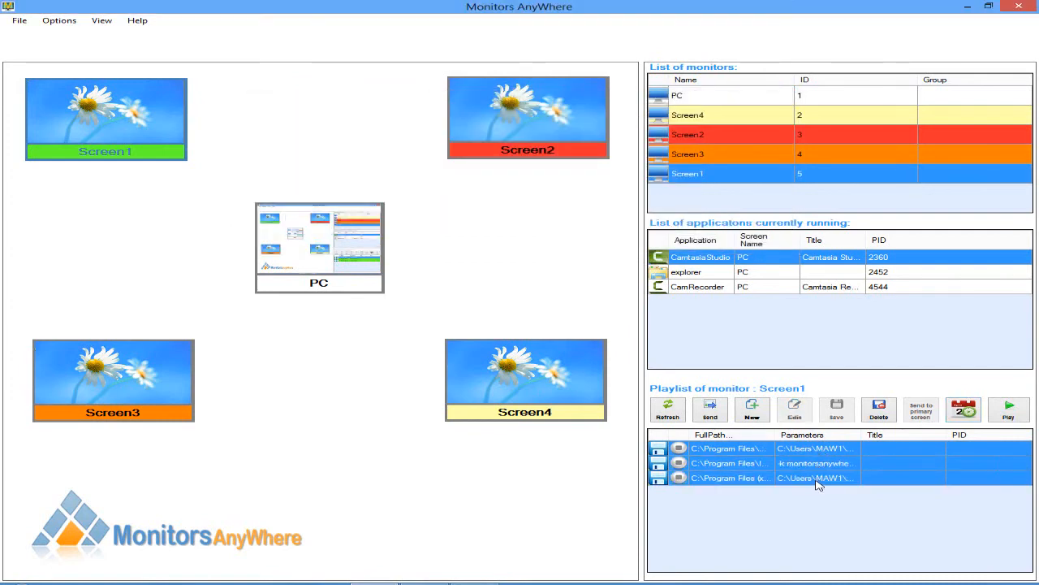
pyautogui.rightClick(816, 477)
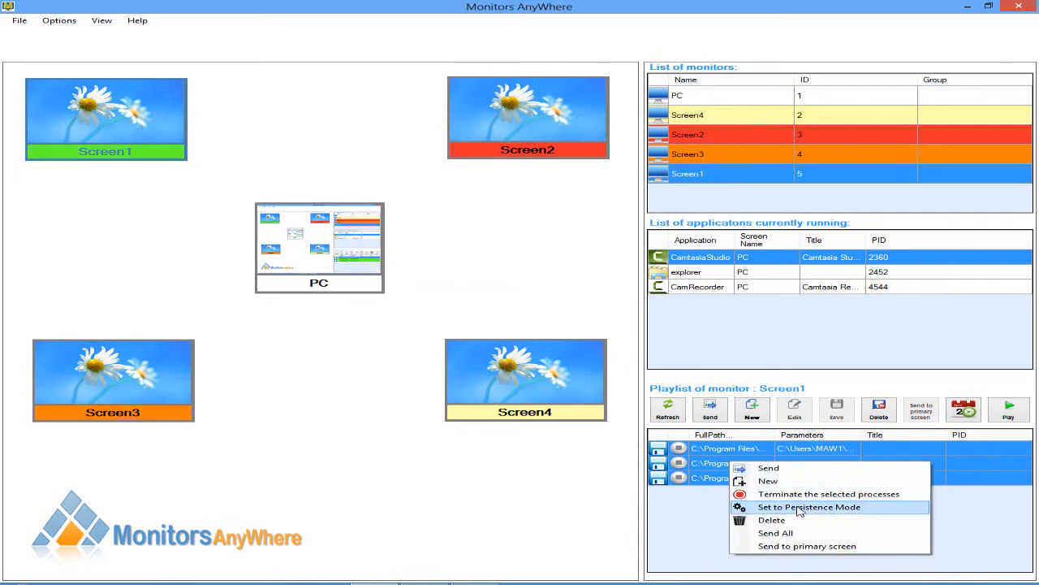
pyautogui.click(809, 507)
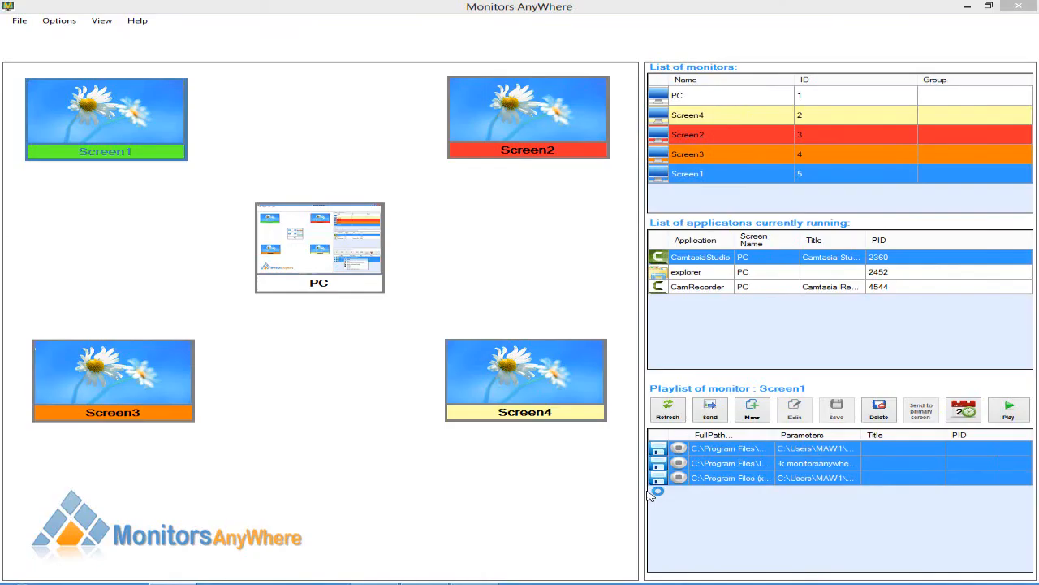